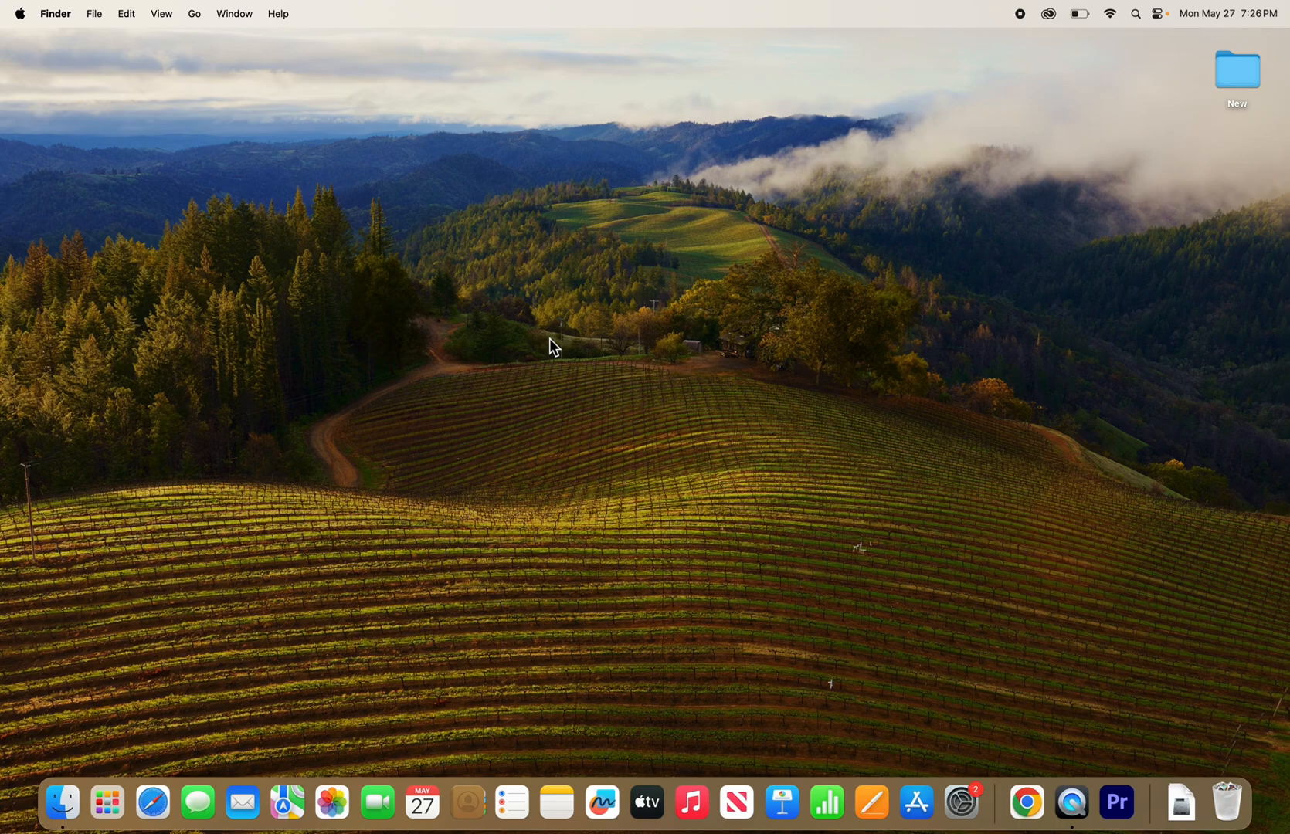
mouse_move(592, 378)
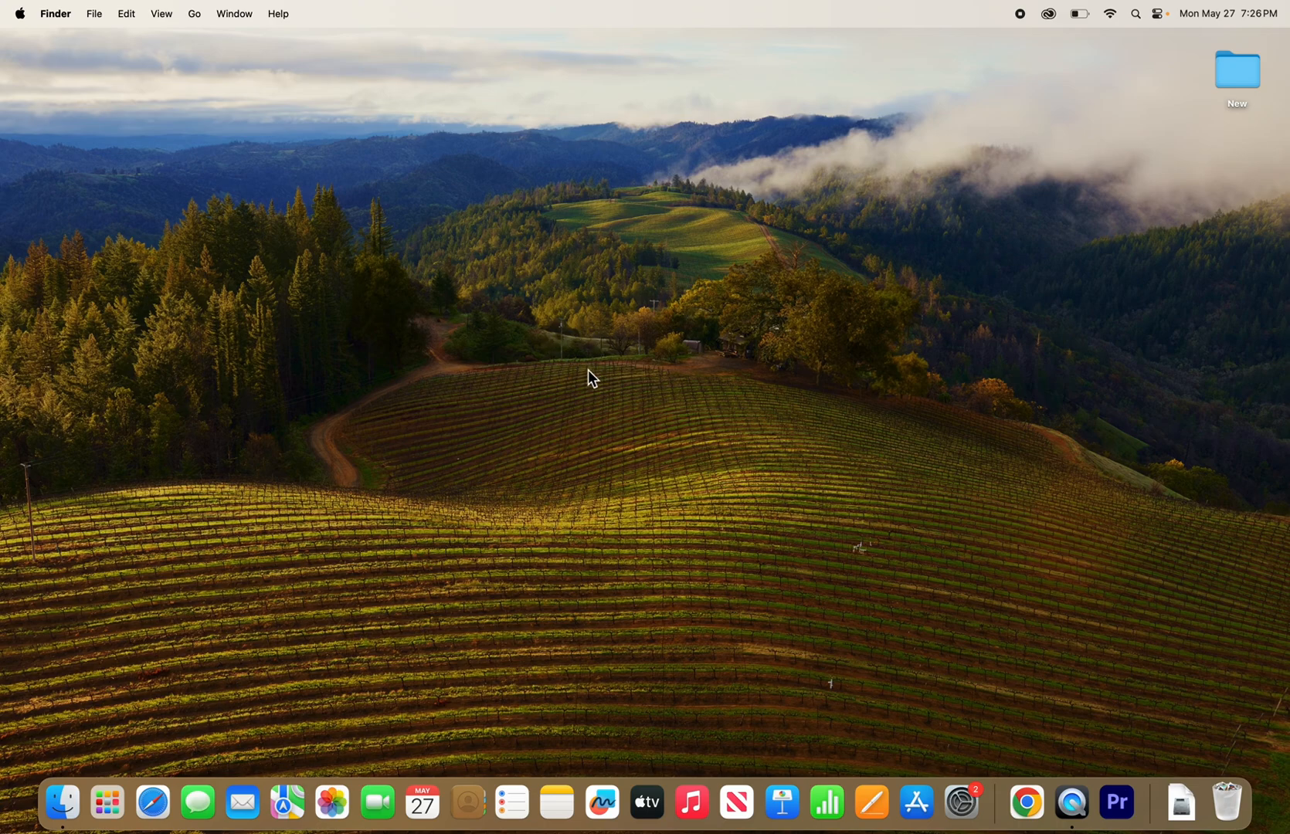
mouse_move(905, 763)
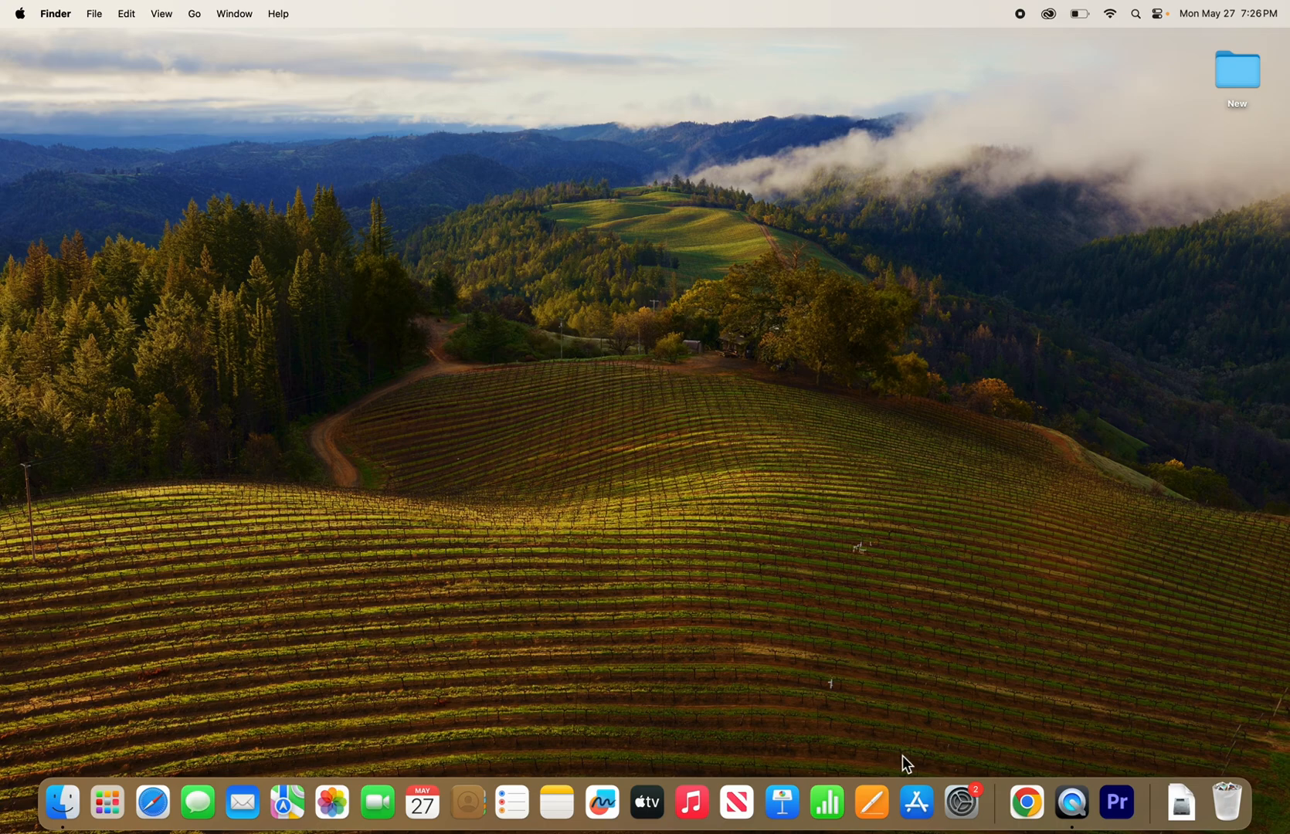
mouse_move(916, 802)
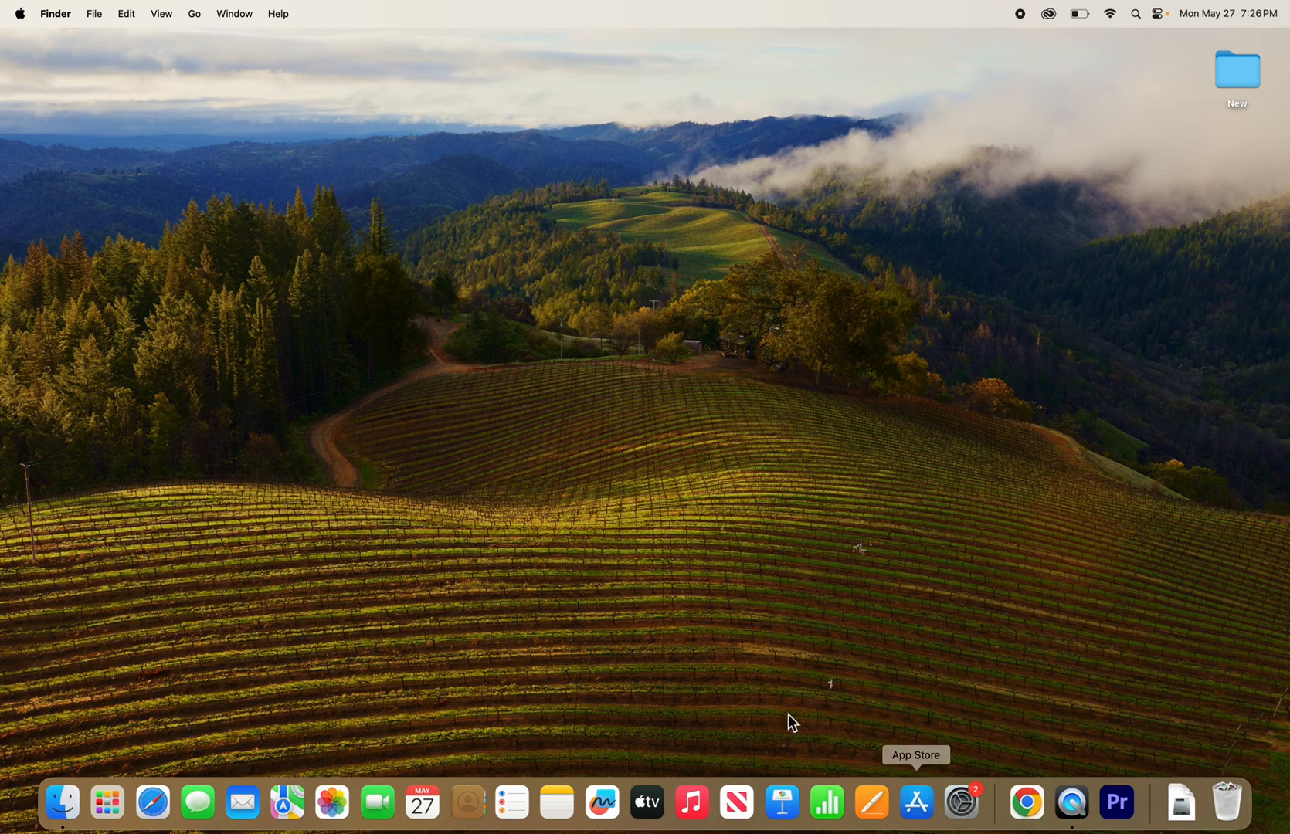
mouse_move(327, 759)
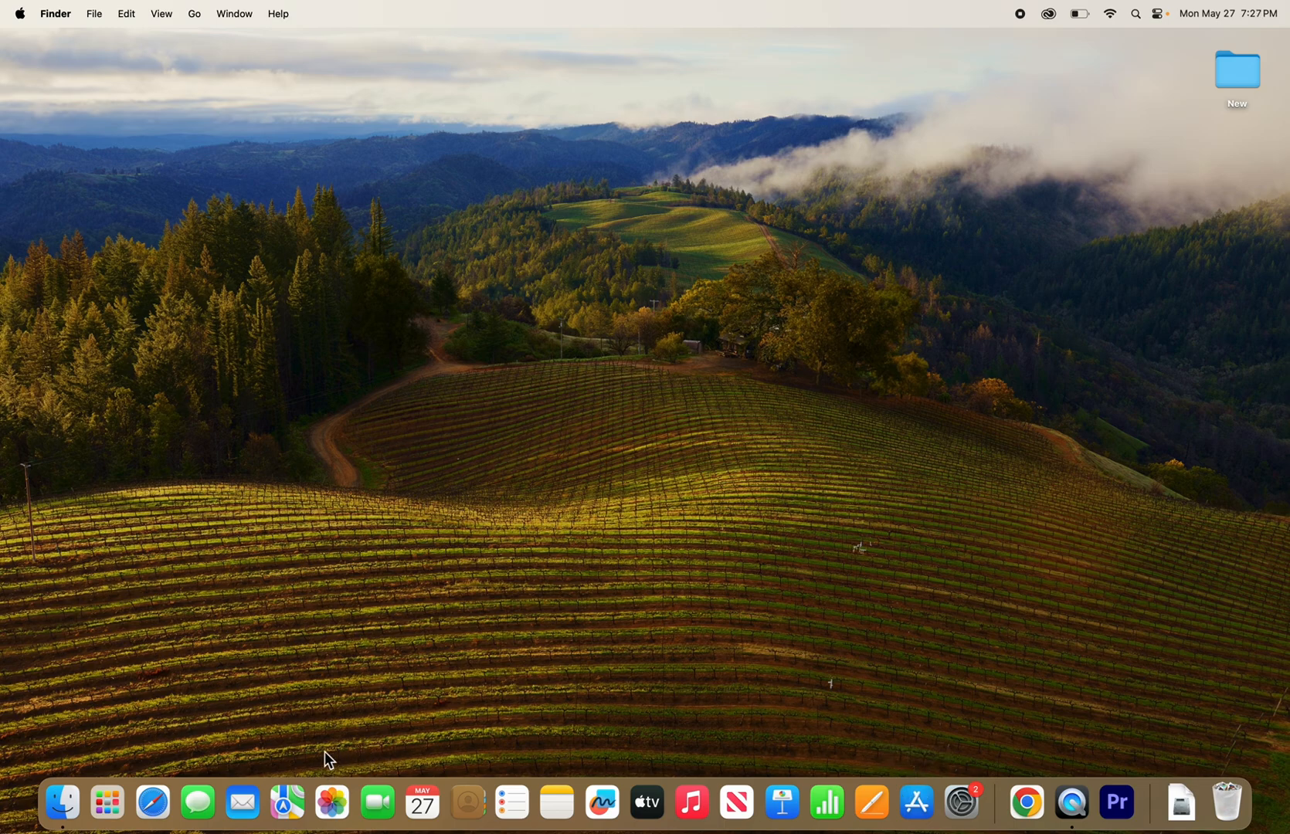
mouse_move(152, 802)
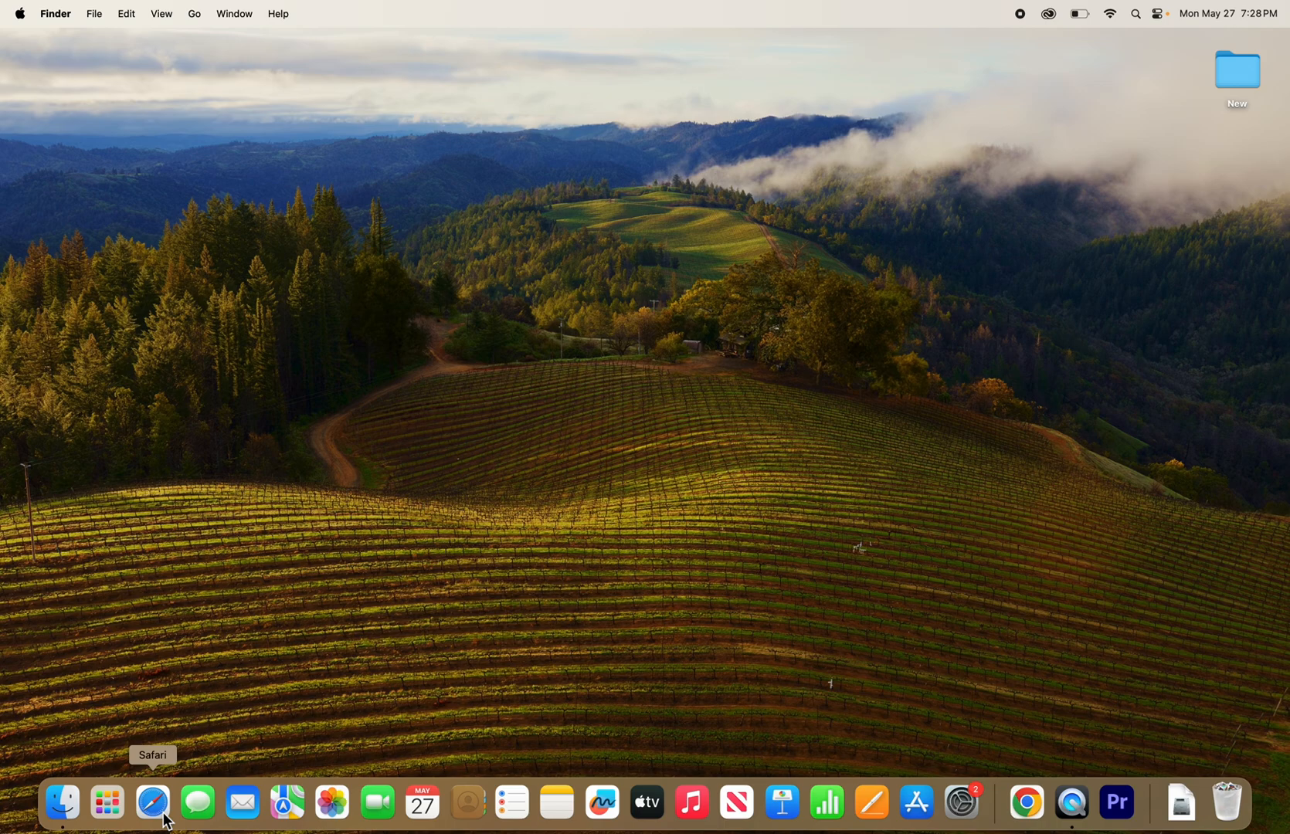
- Search Google for 'steam' in Safari and open the Welcome to Steam store result
left_click(152, 802)
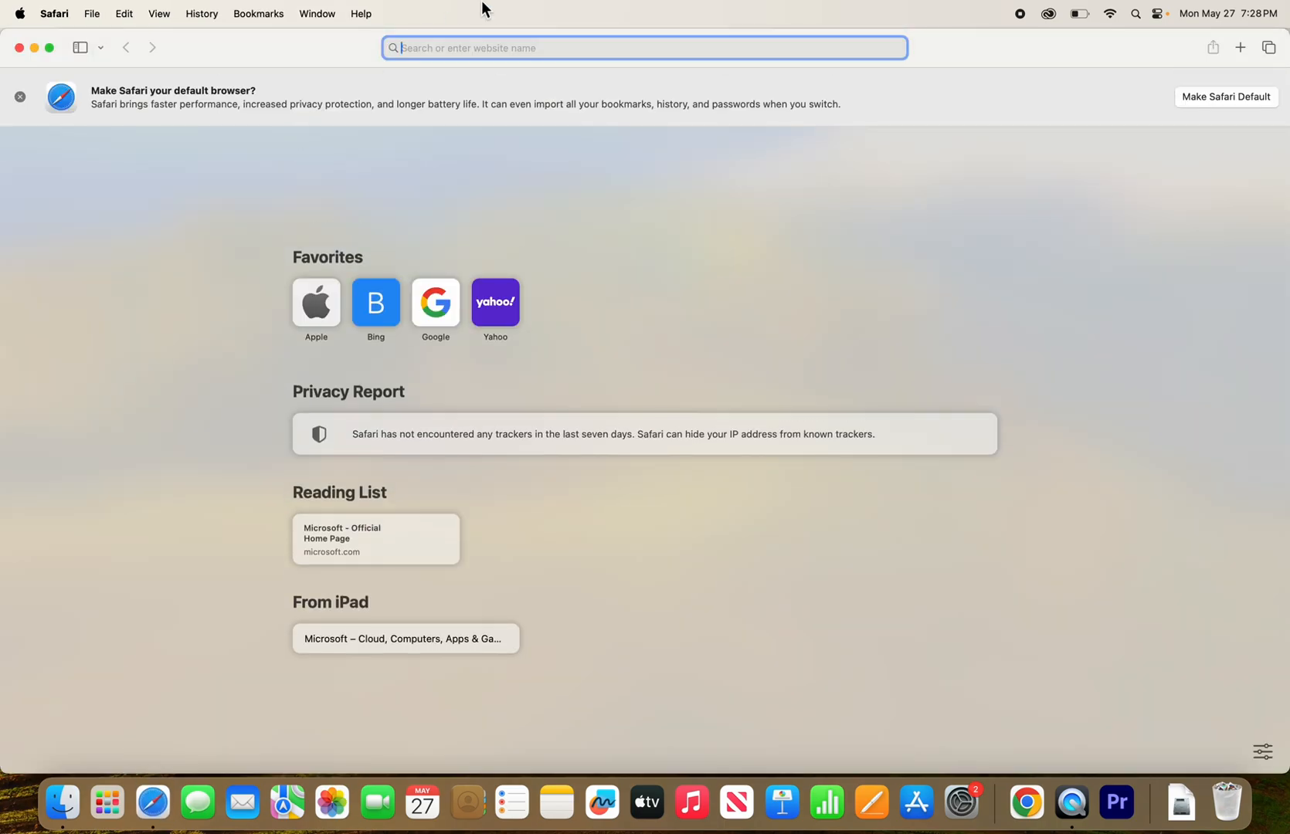
left_click(435, 302)
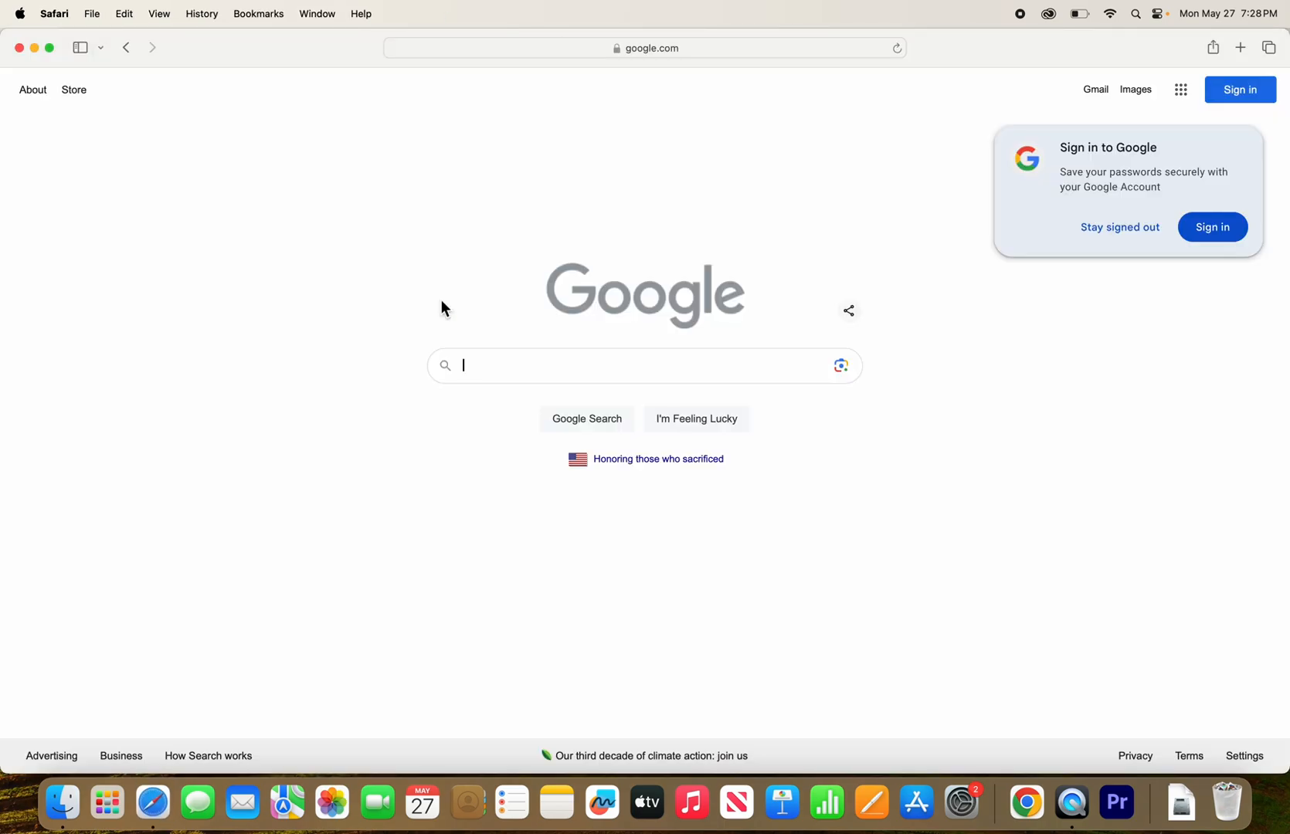
type("steam")
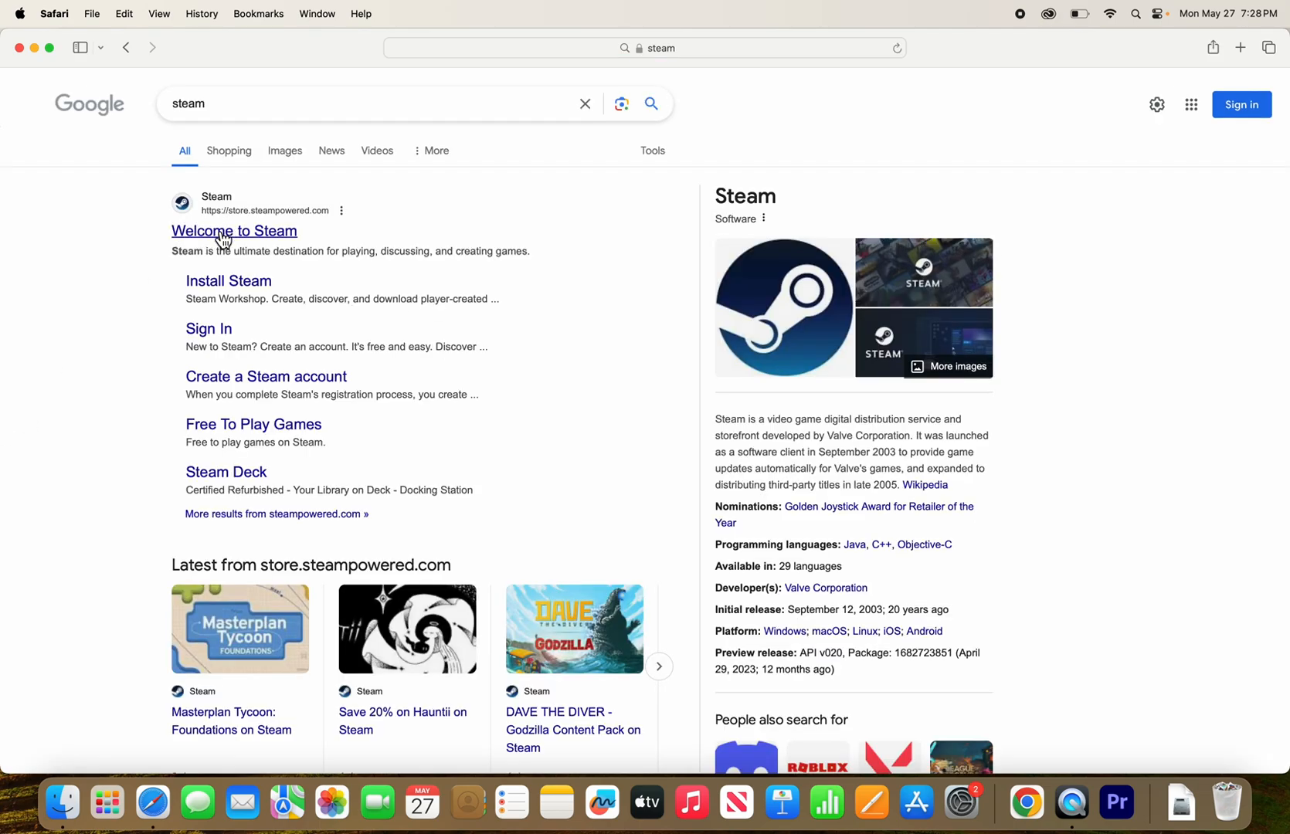
left_click(233, 230)
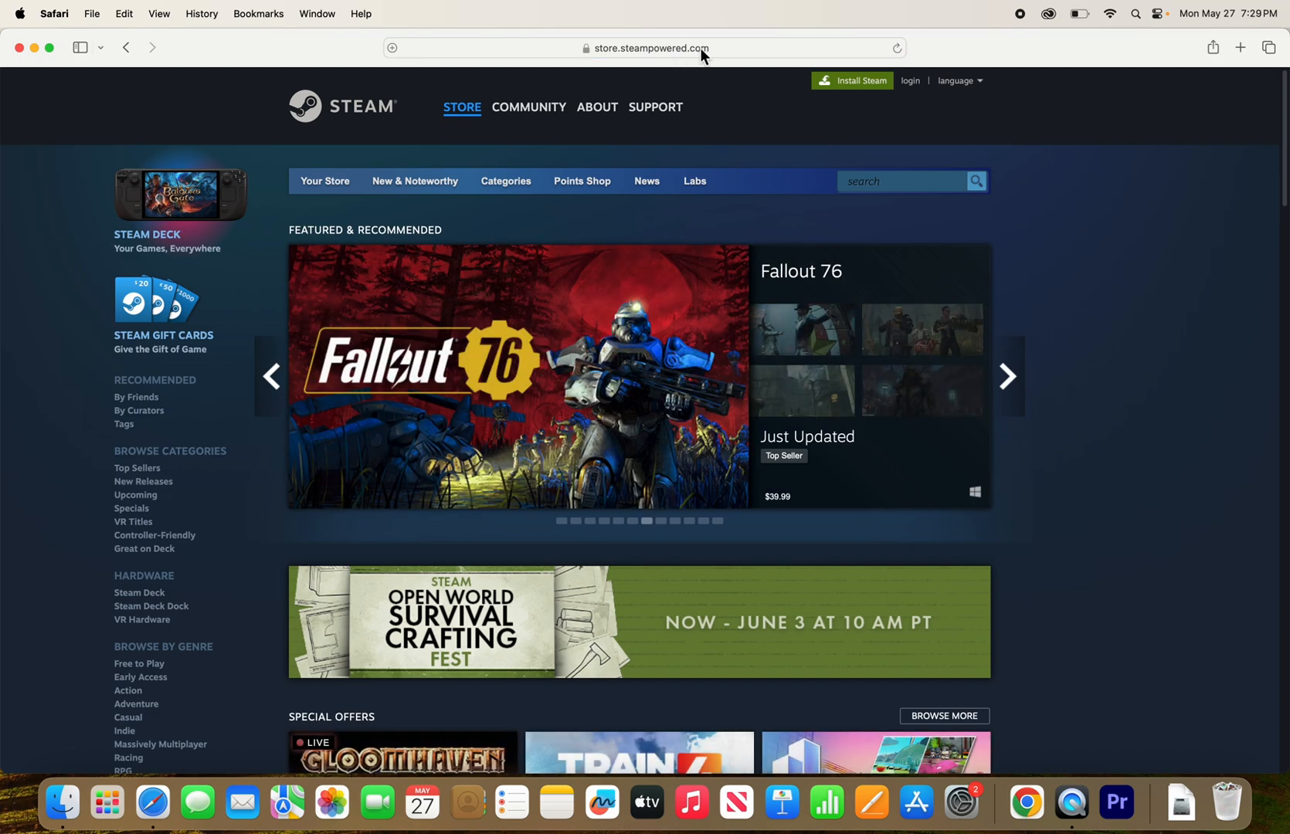
mouse_move(719, 56)
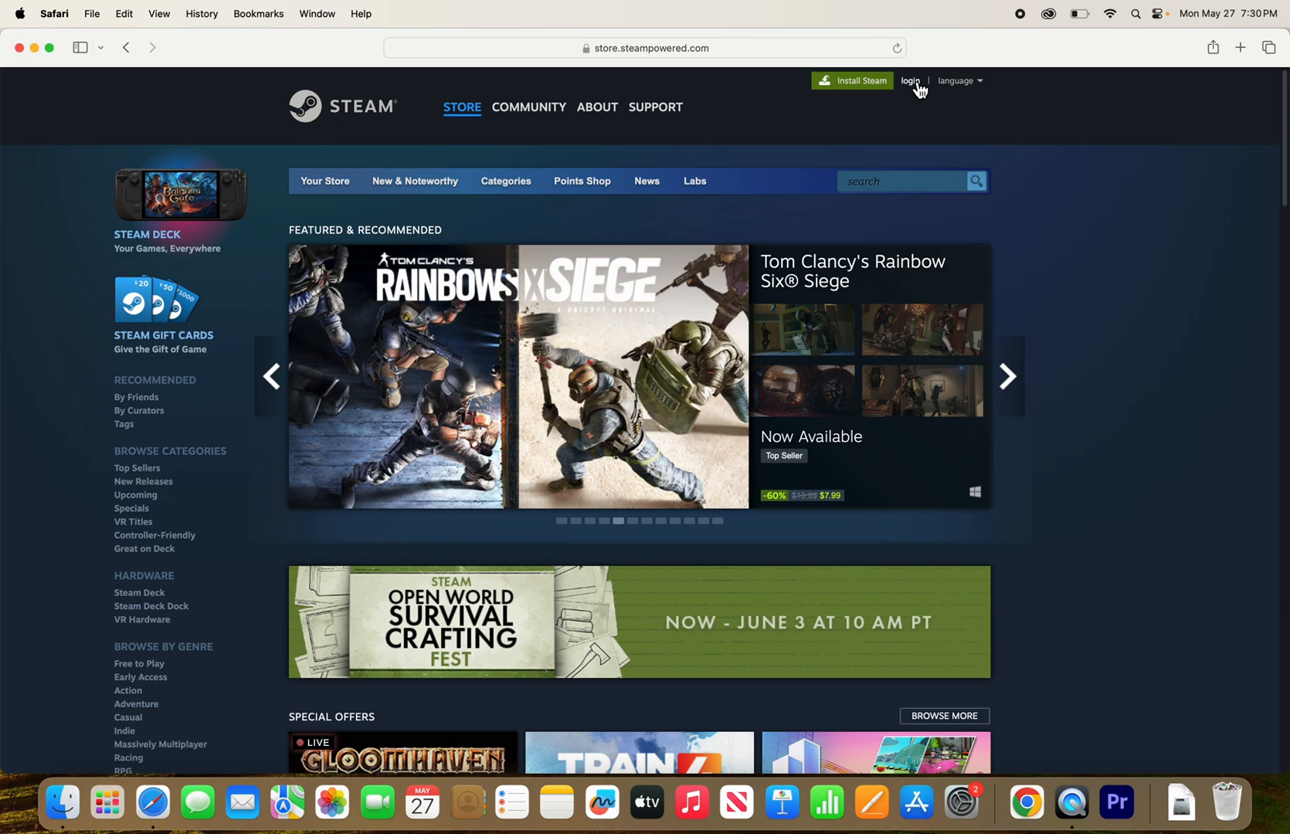
- Sign in to the Steam account and dismiss the save-password prompt
left_click(910, 80)
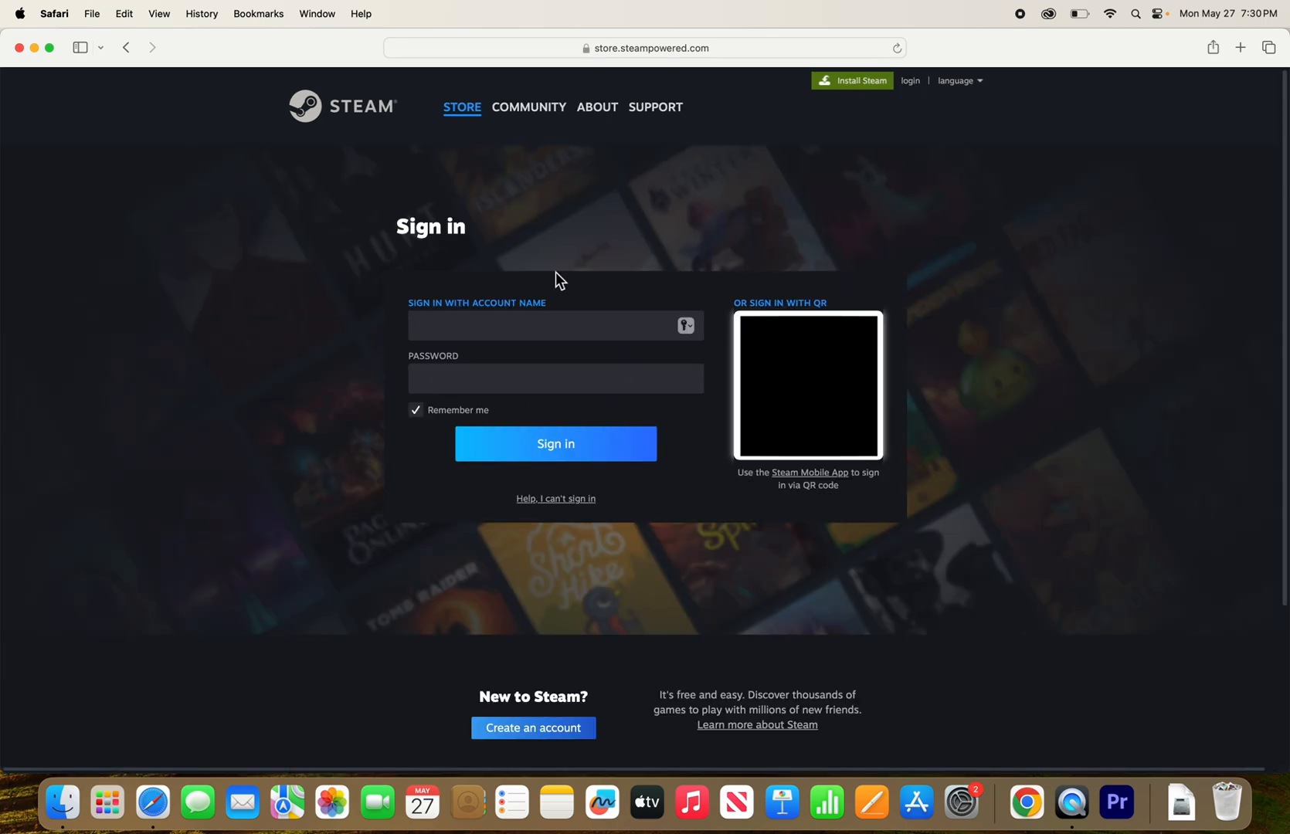
left_click(555, 326)
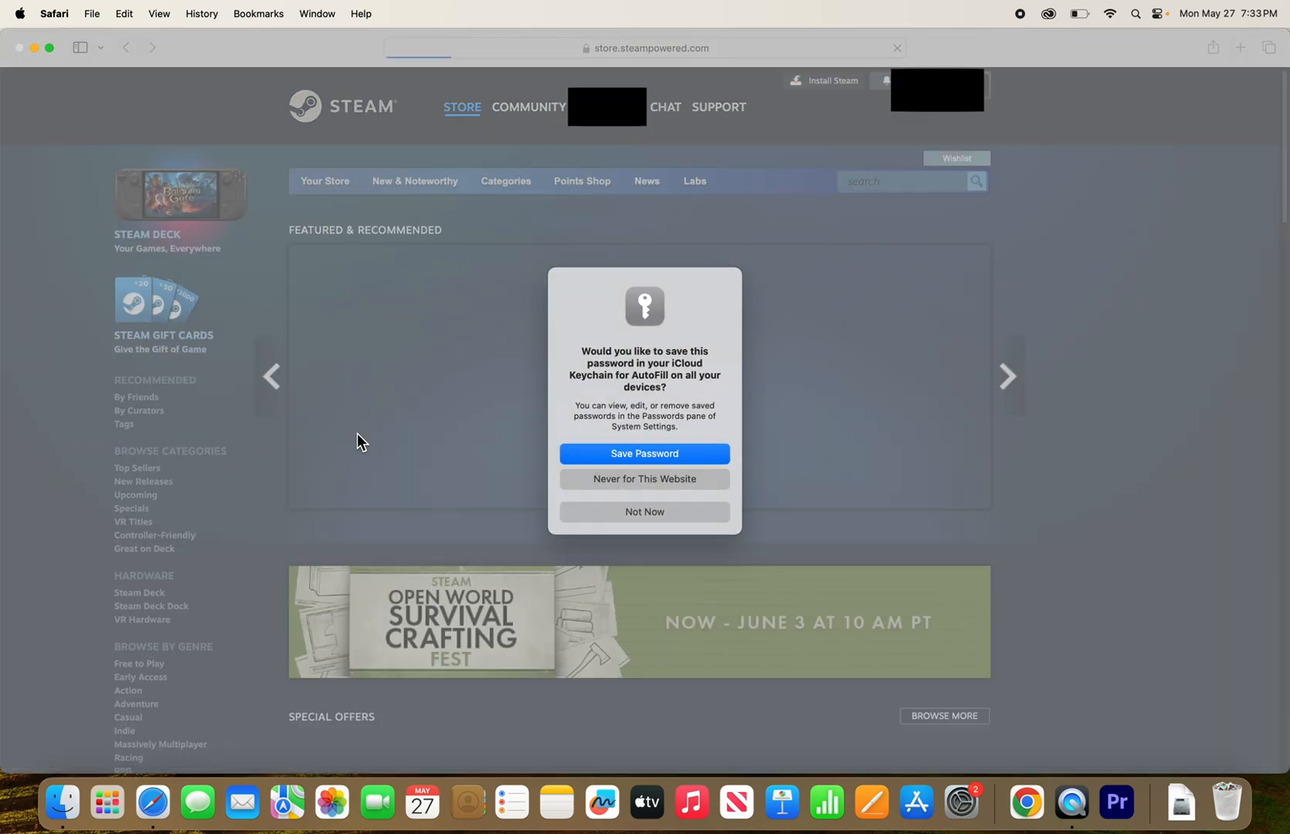
left_click(644, 511)
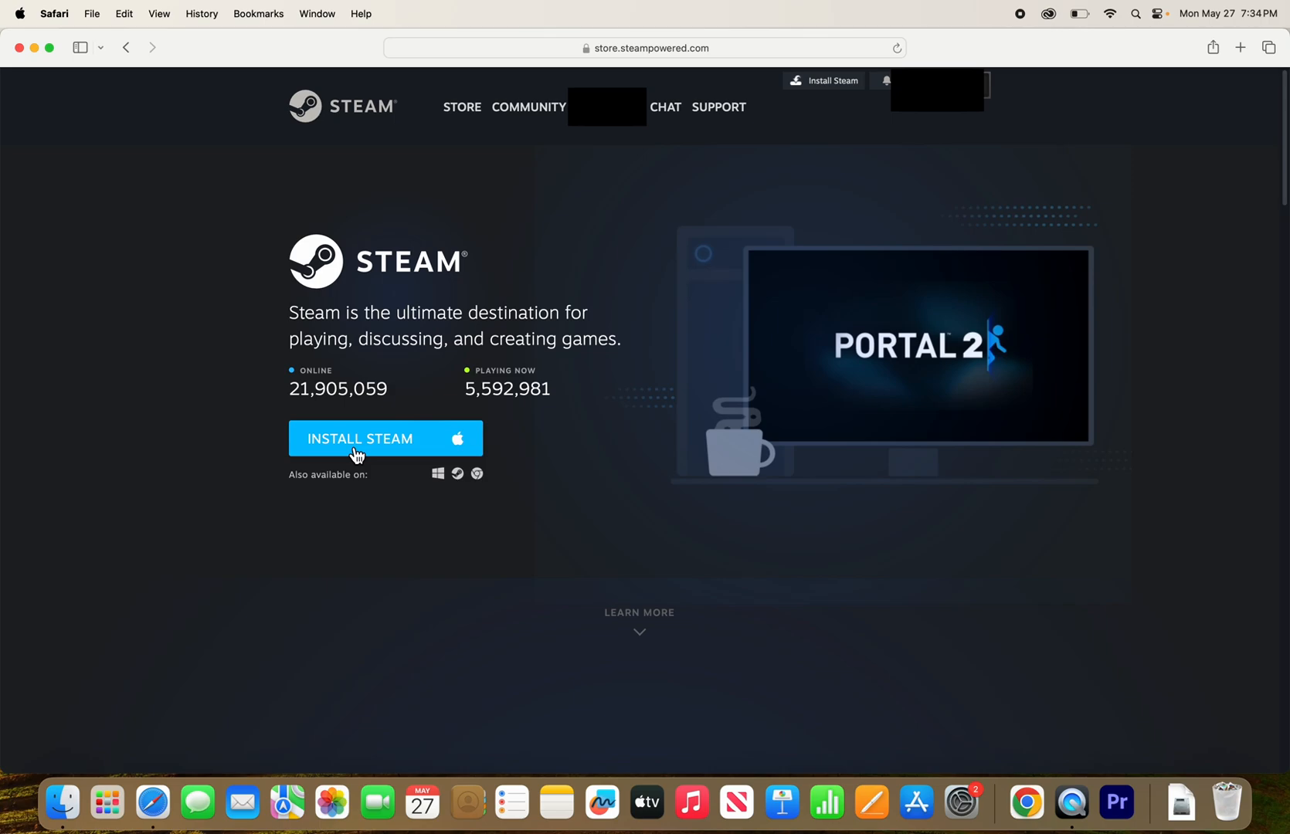
- Download the macOS Steam installer, allowing downloads from the Steam site, and show Downloads
left_click(358, 439)
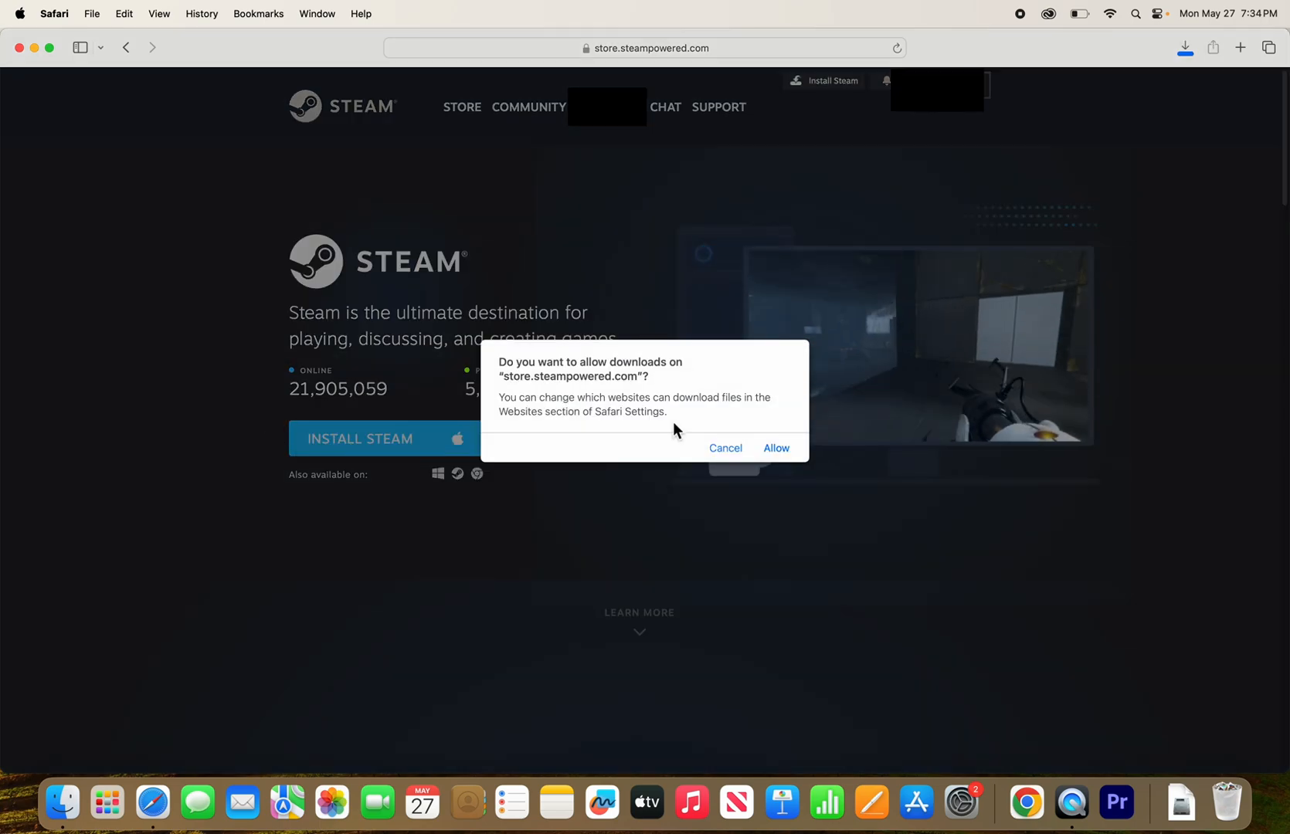
left_click(774, 447)
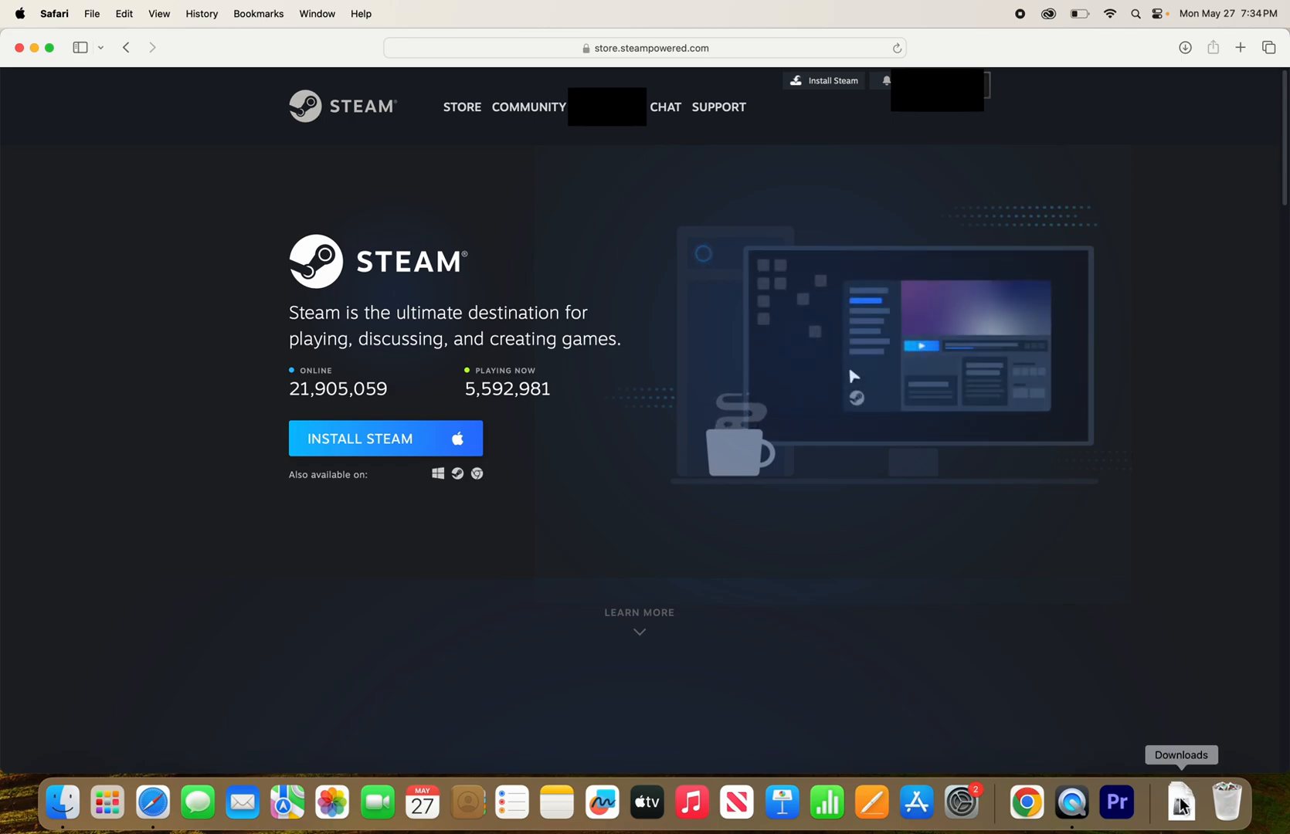
mouse_move(1184, 811)
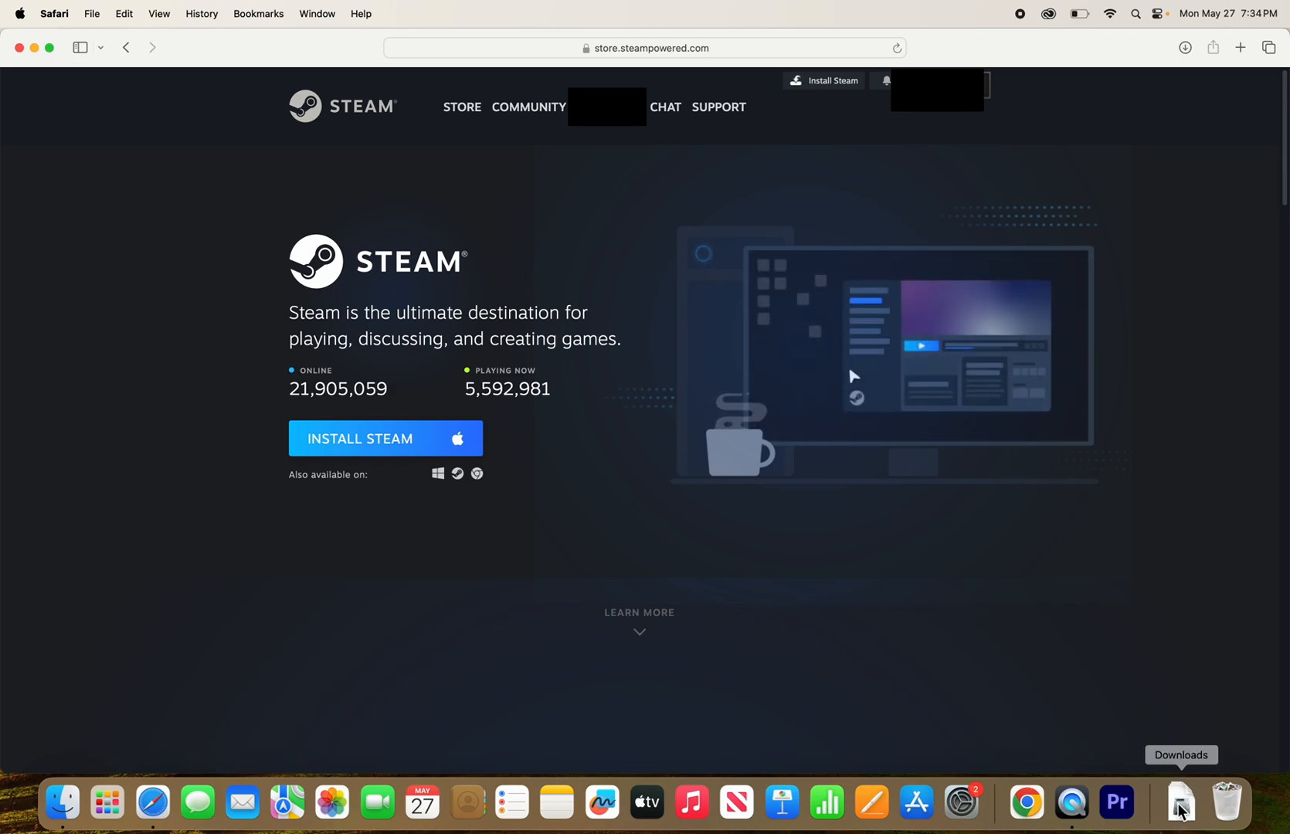
left_click(1180, 801)
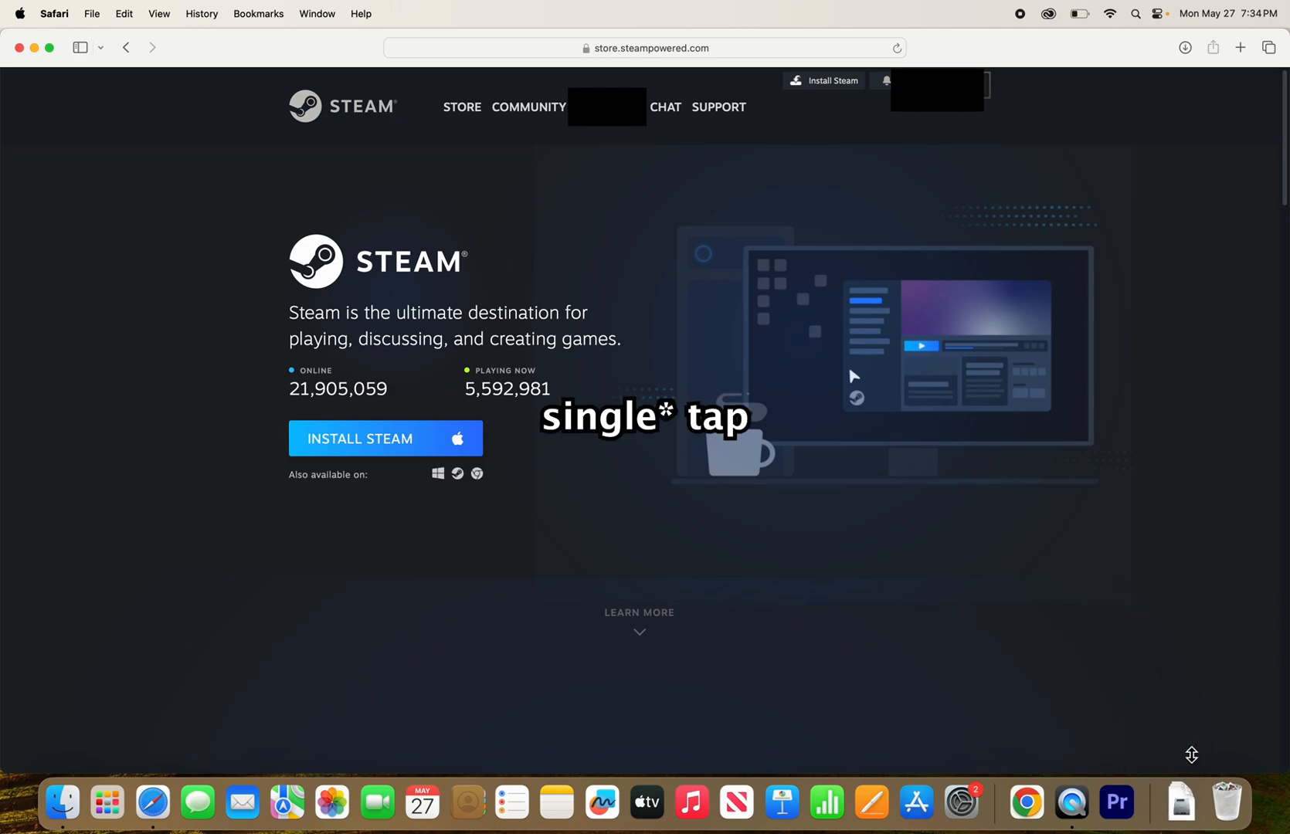
- Open Steam.dmg, drag Steam into Applications, then close the installer and Safari windows
left_click(359, 439)
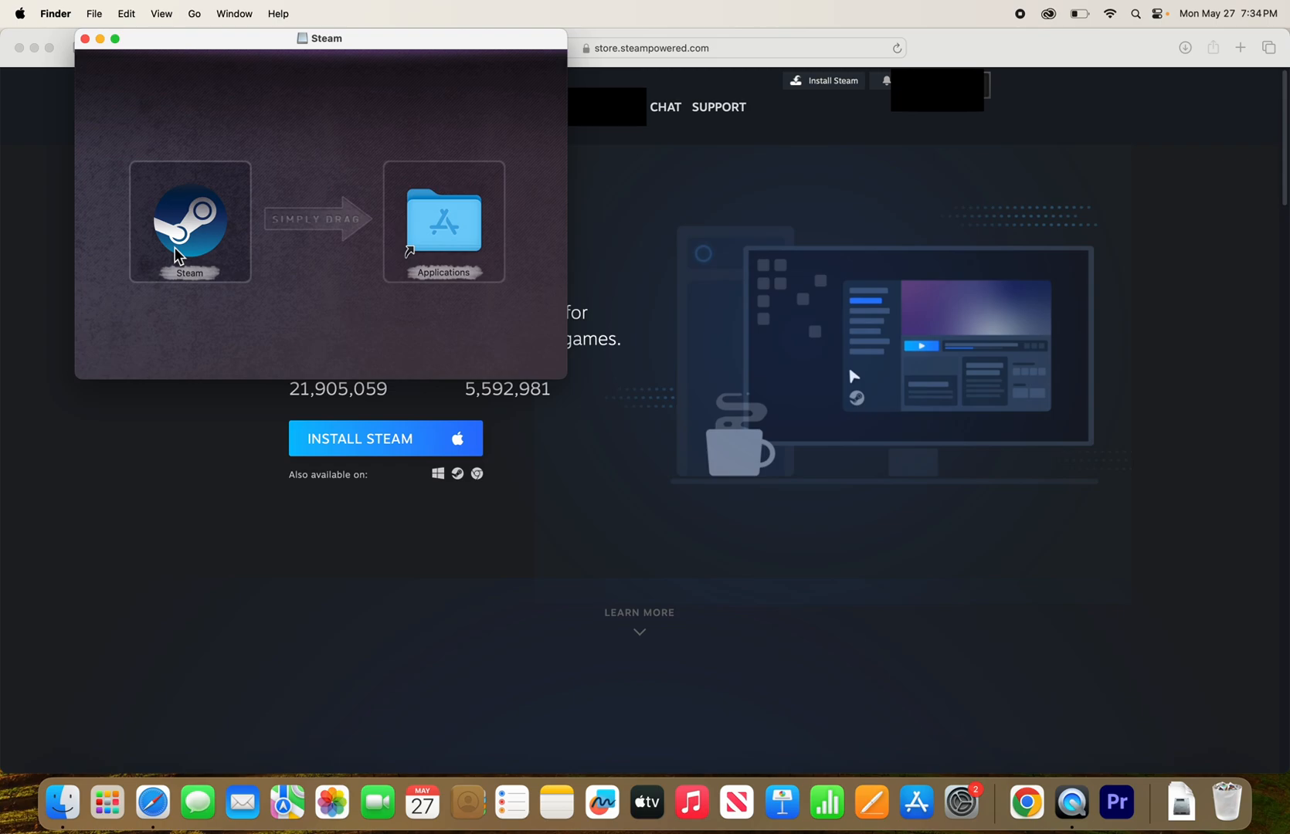
mouse_move(212, 261)
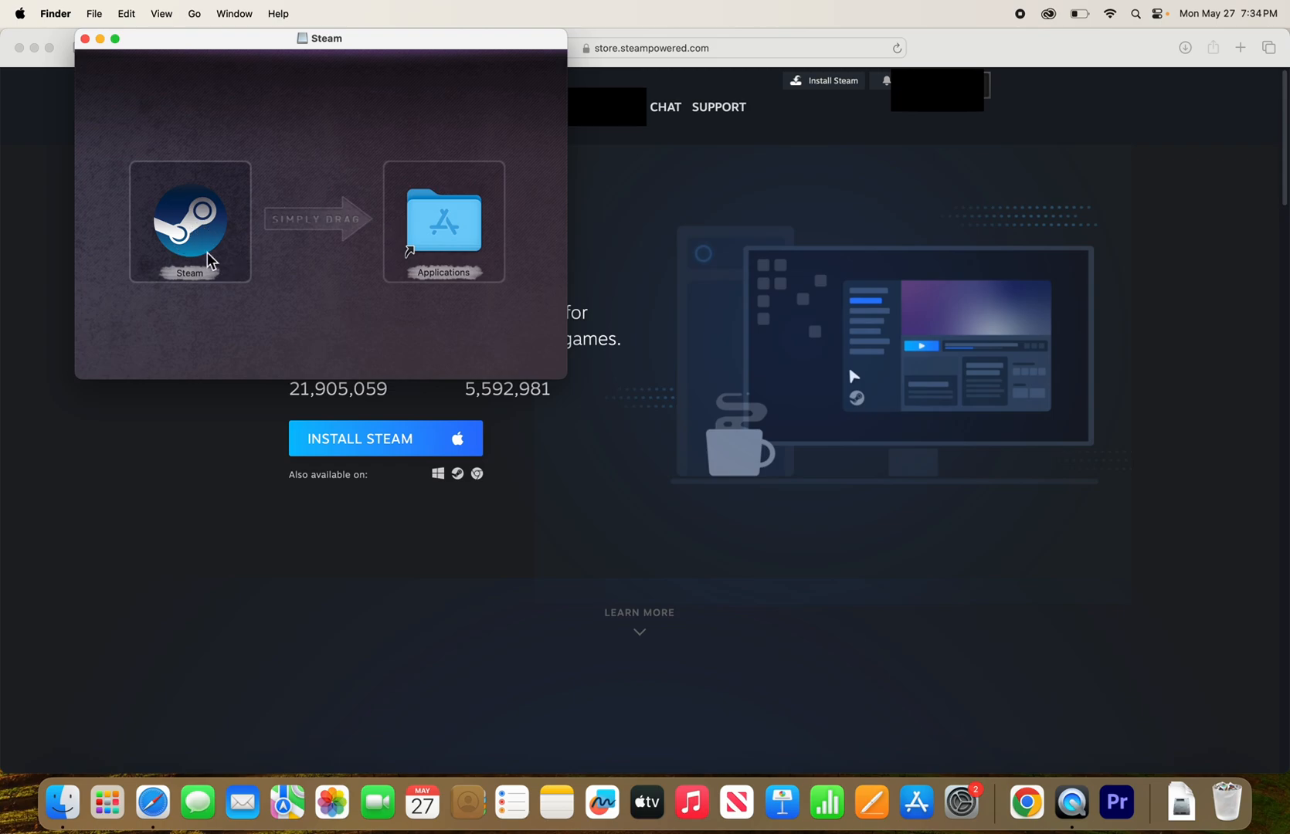
left_click_drag(190, 220, 445, 220)
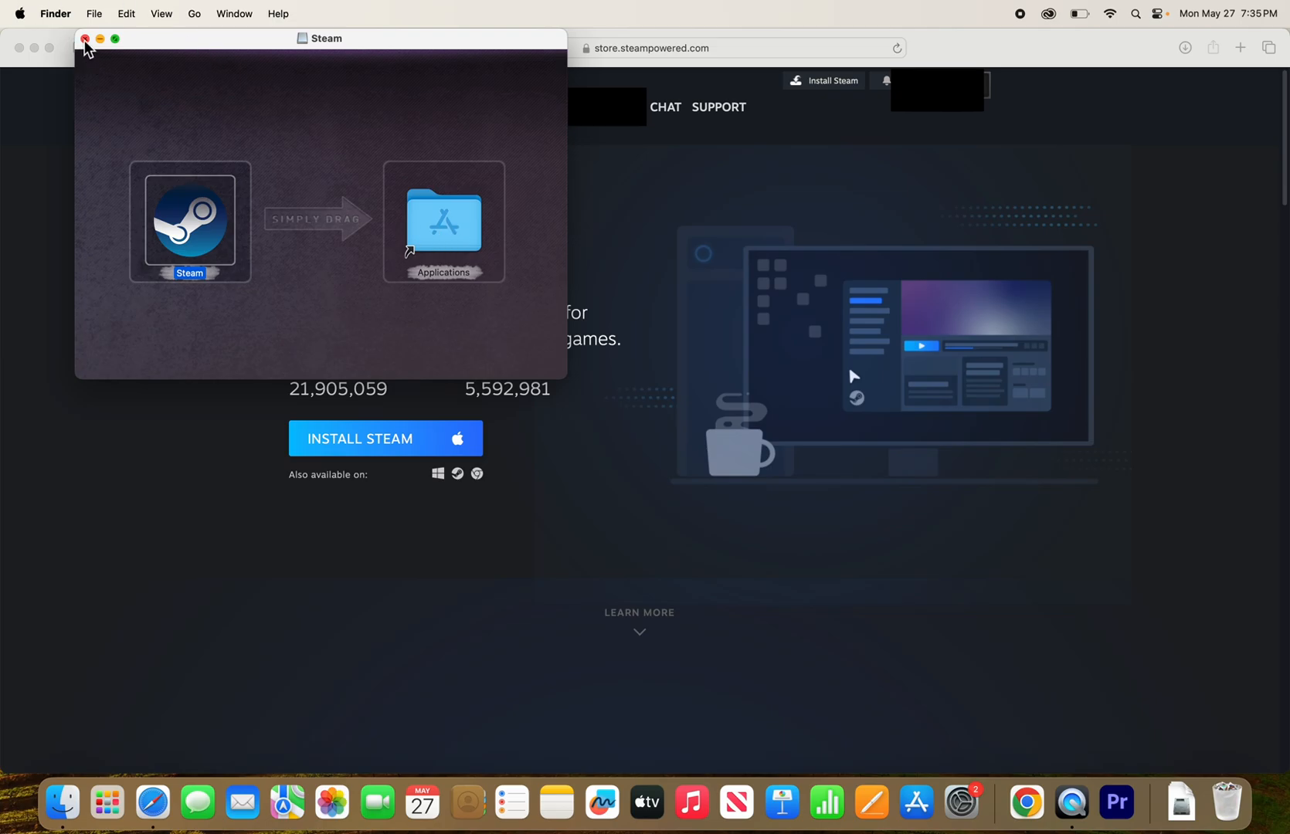
left_click(85, 39)
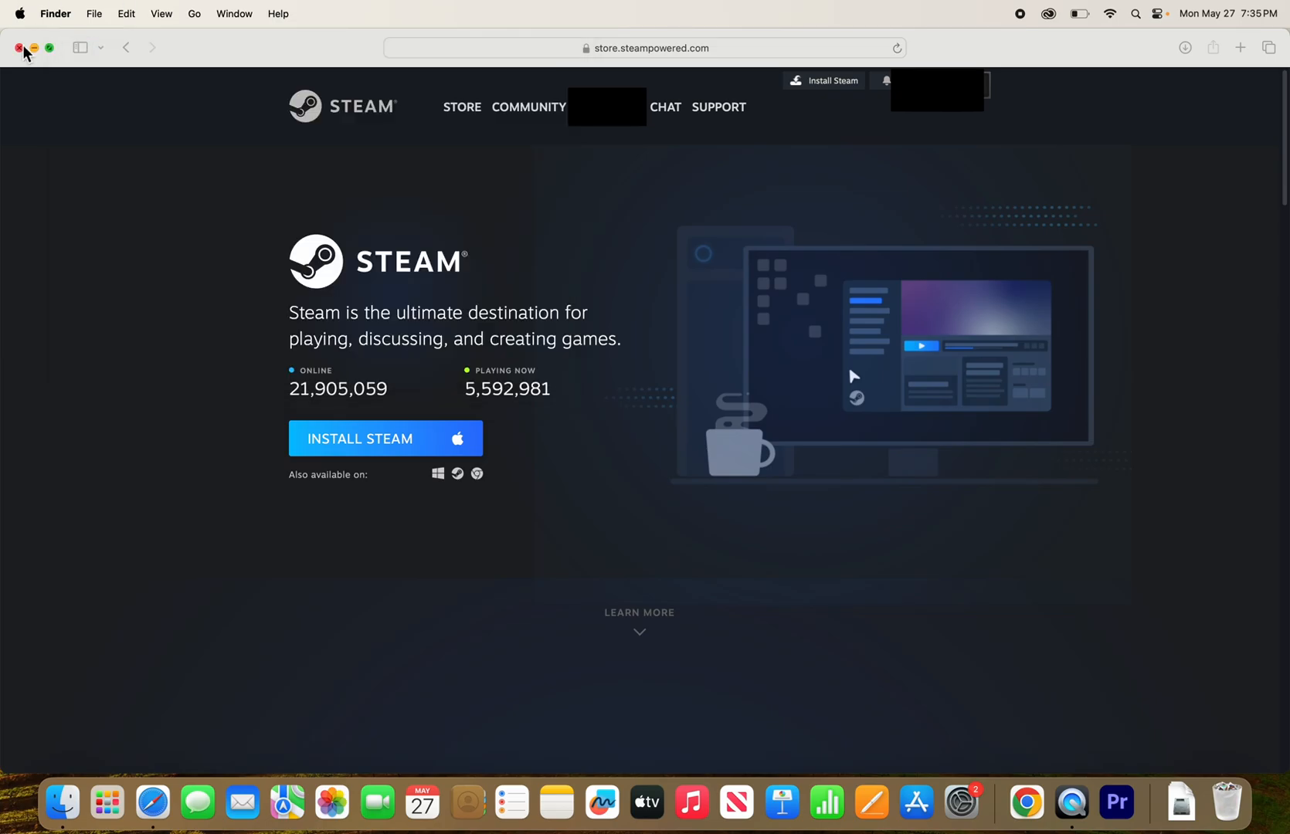
left_click(17, 47)
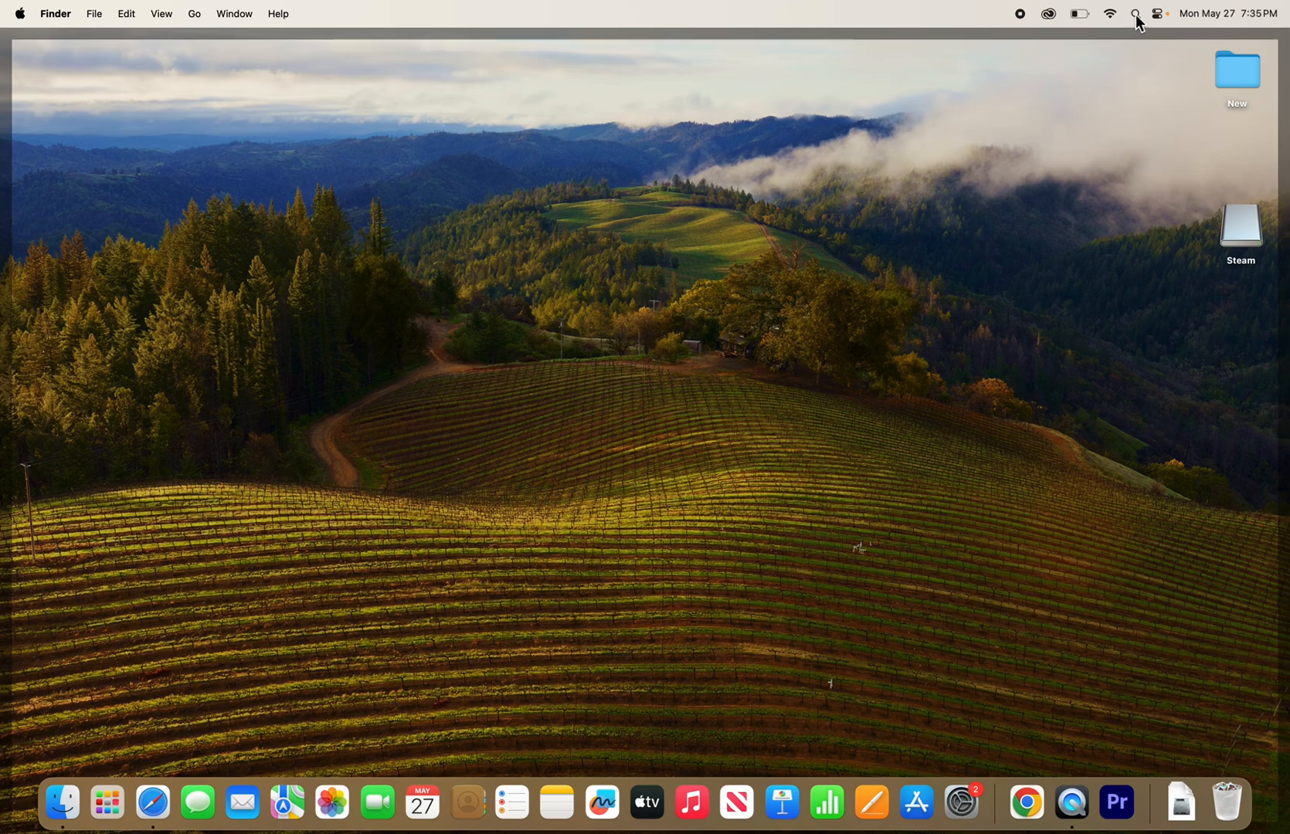
- Open the Launchpad Games folder showing Chess and Steam
type("steam")
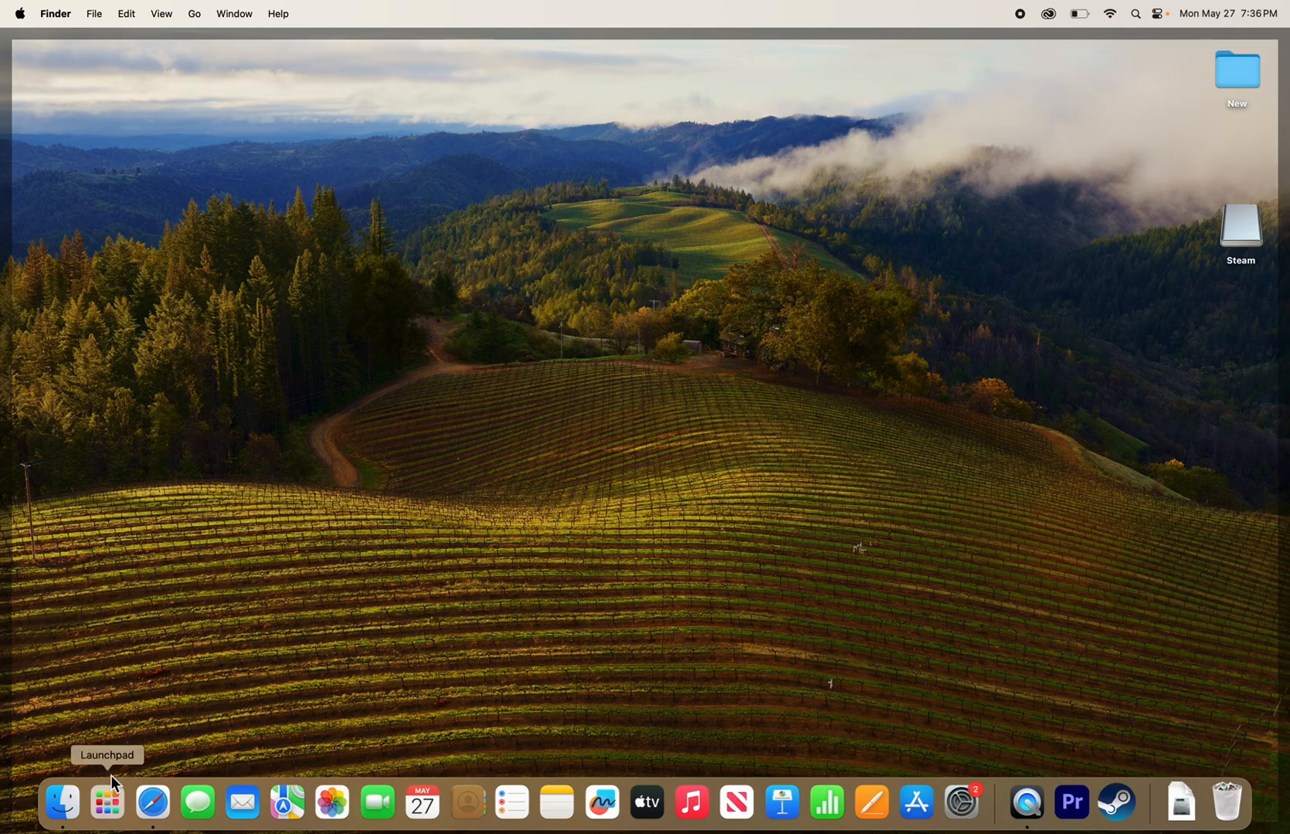
left_click(106, 802)
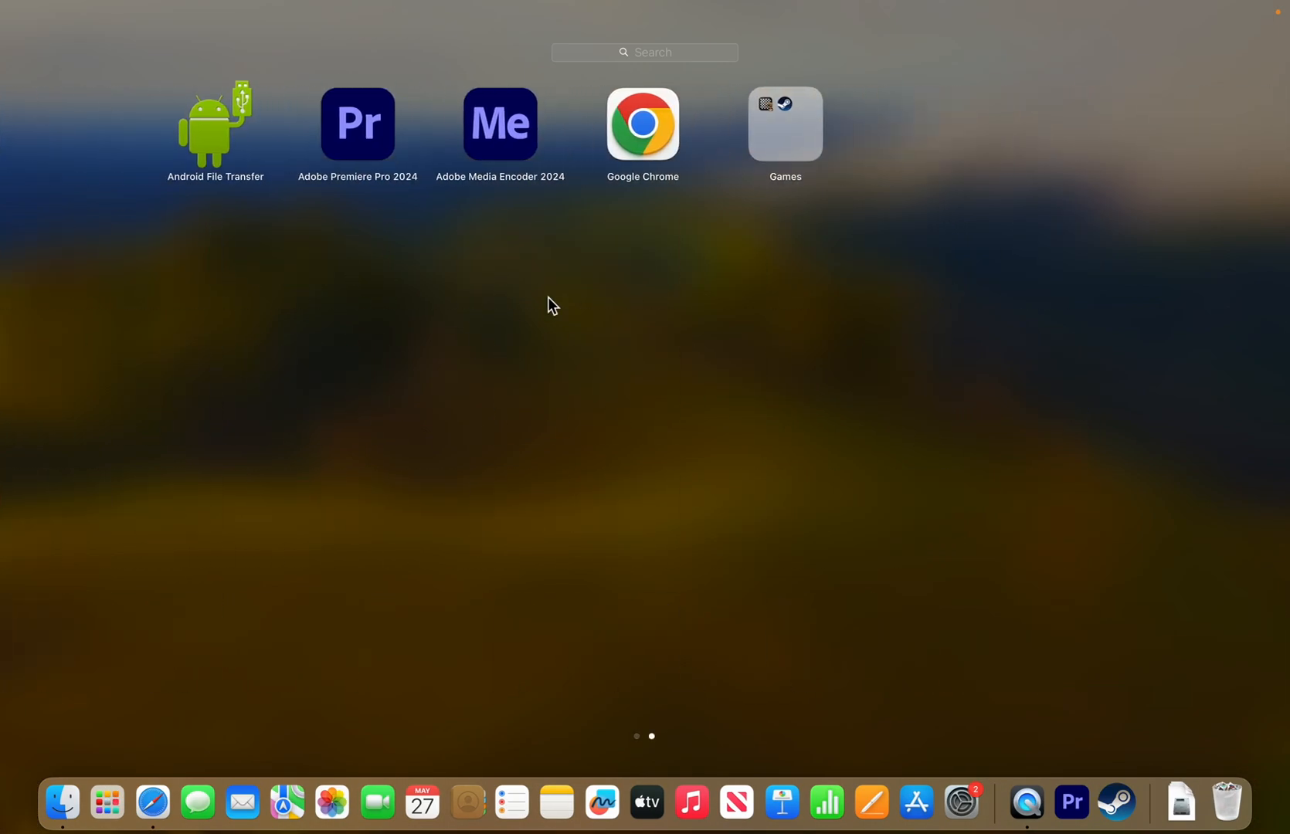
left_click(784, 123)
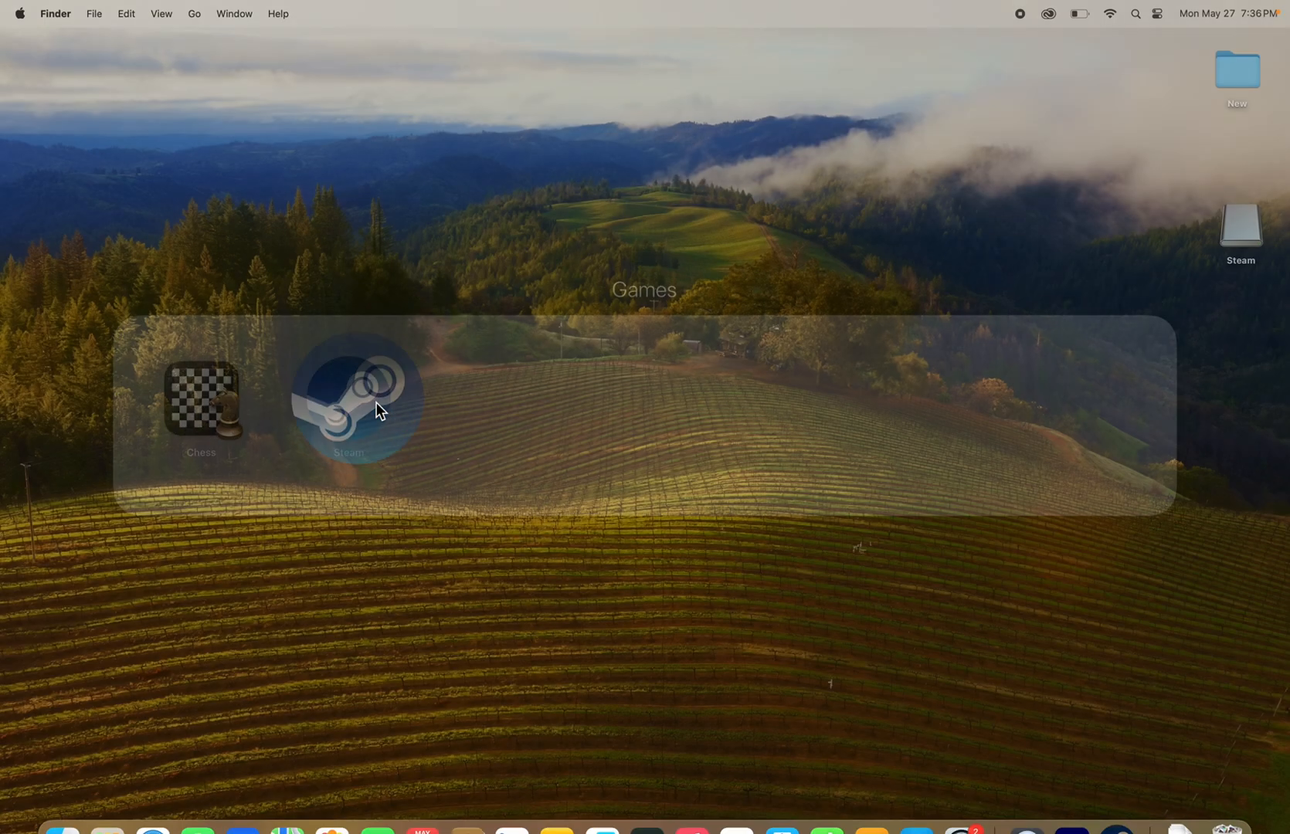
- Launch Steam from Games, accept the downloaded-app warning, and let it update
double_click(346, 395)
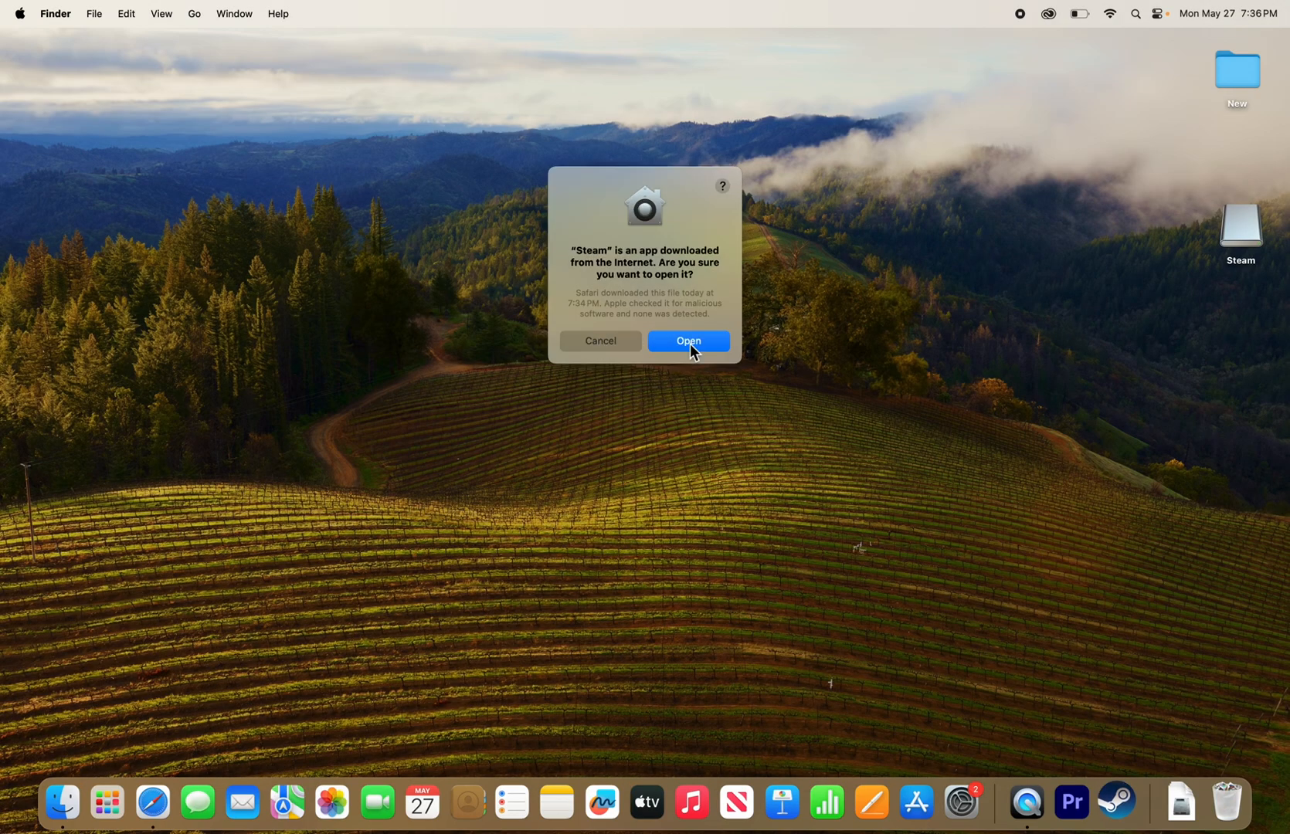
left_click(689, 341)
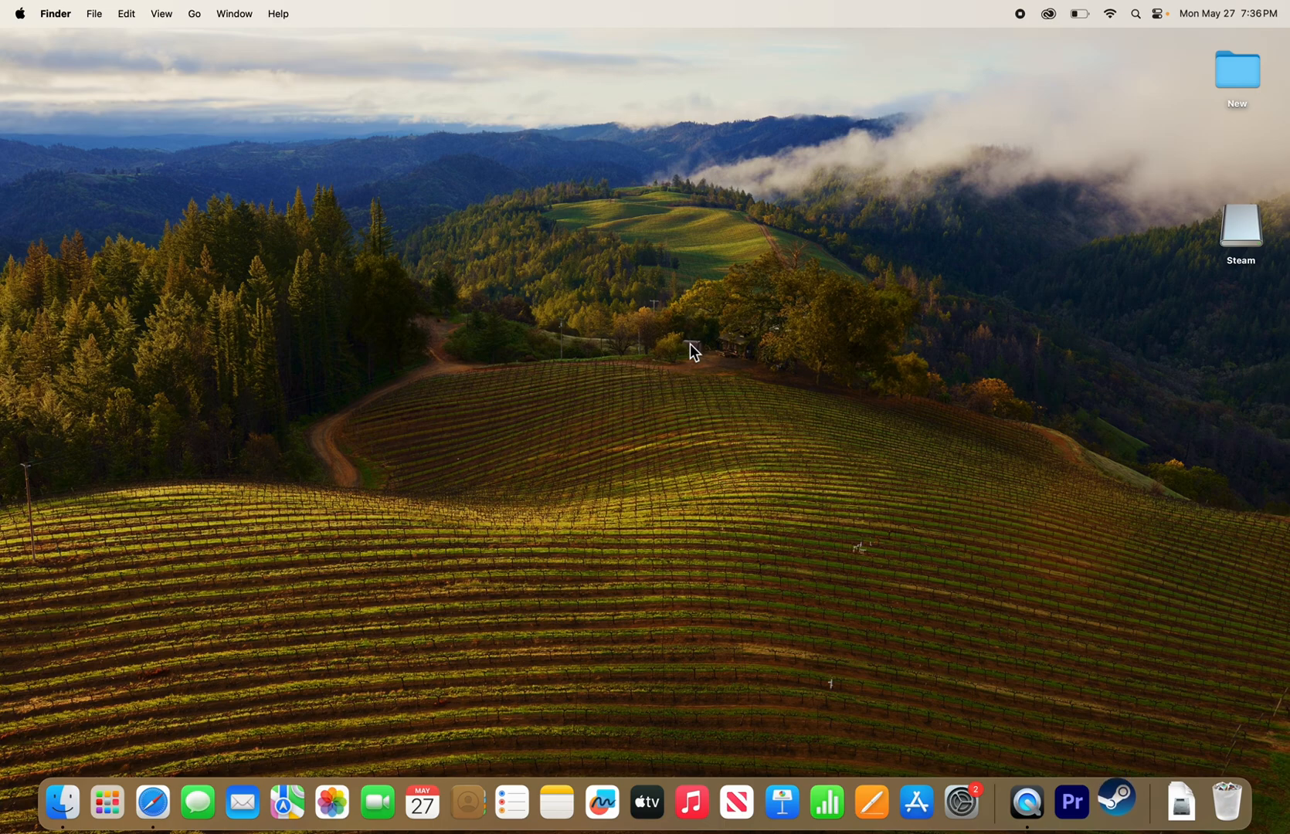
left_click(1115, 801)
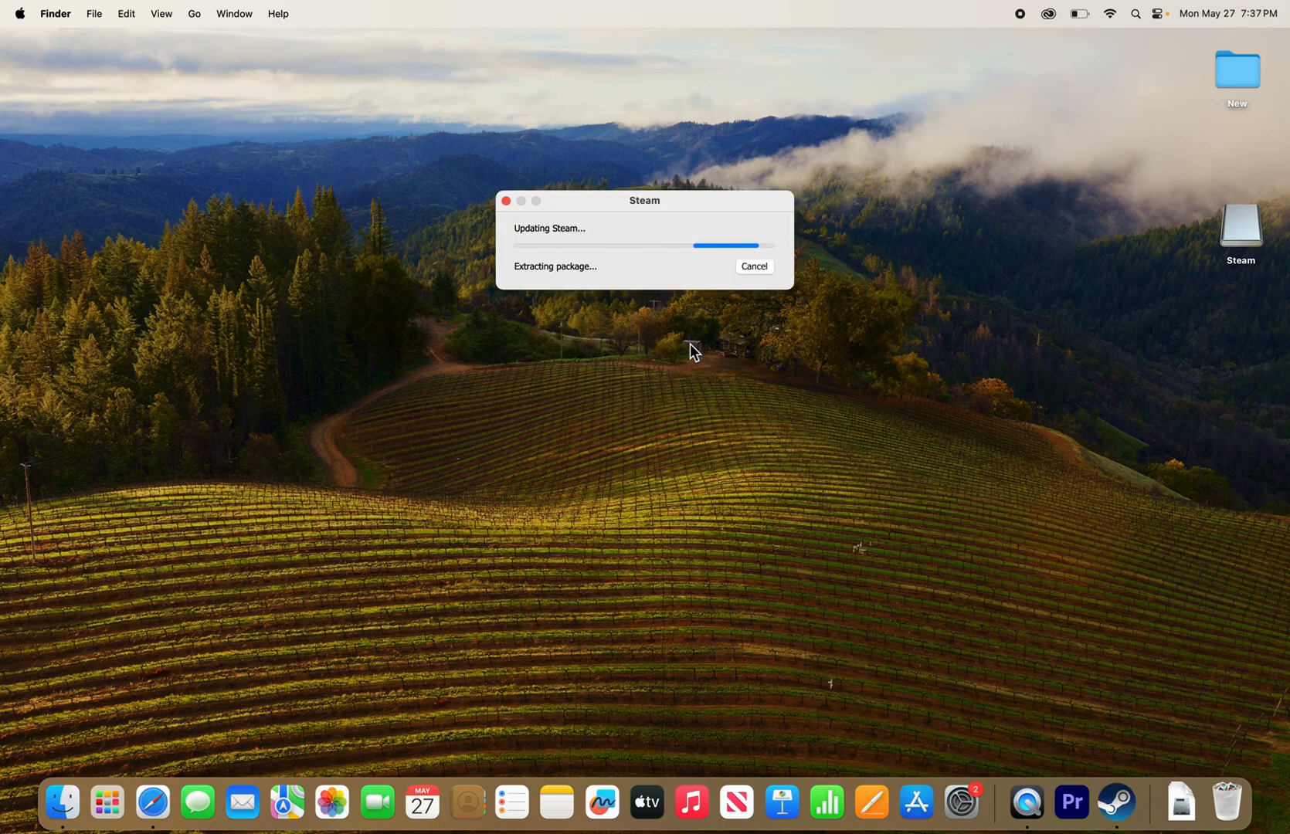
left_click(753, 266)
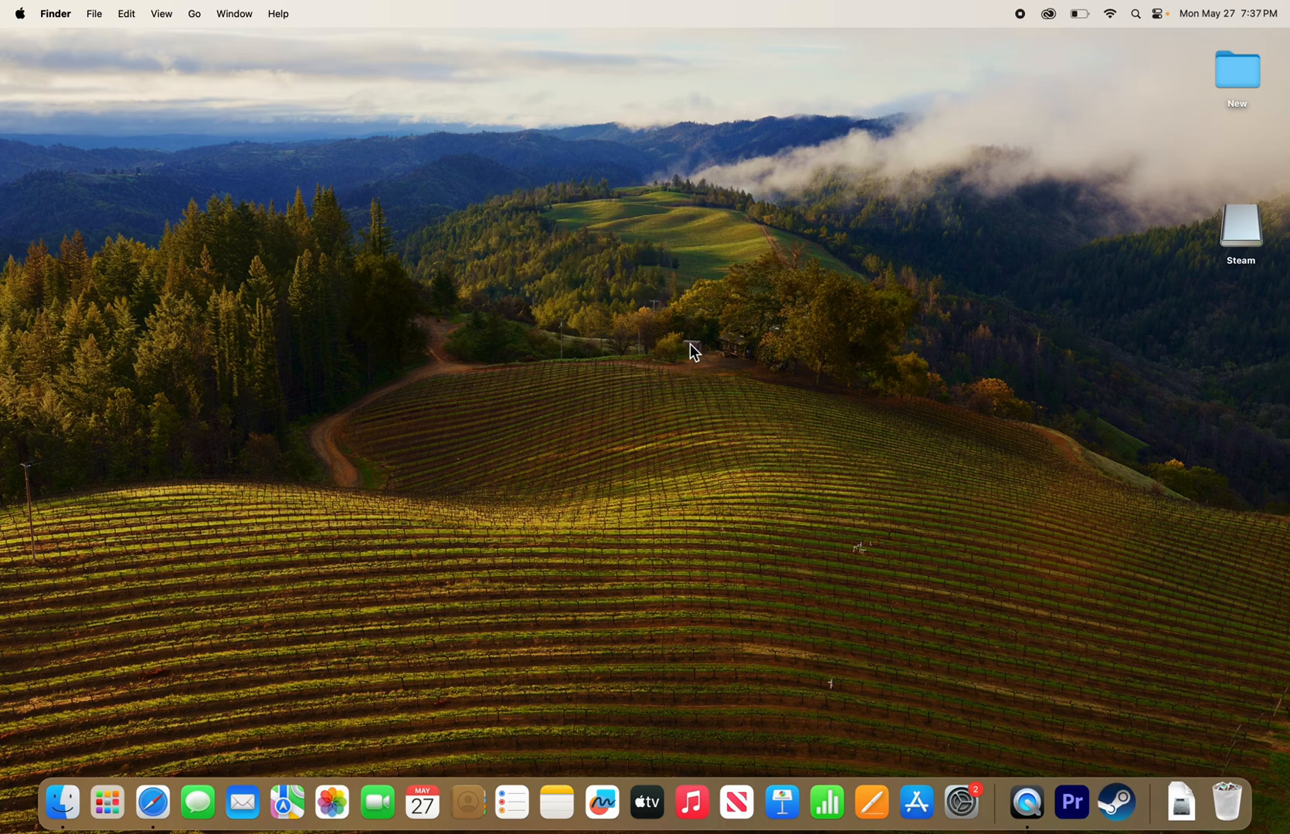